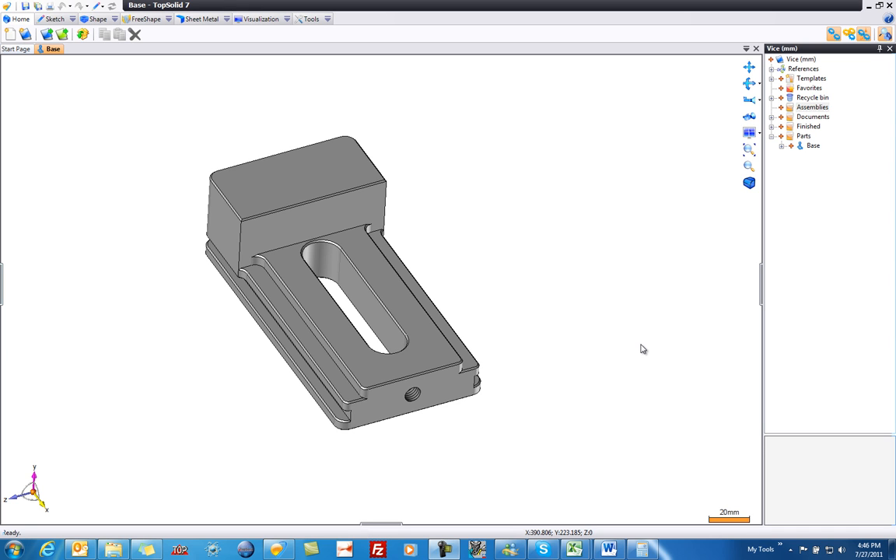
{"action": "mouse_move", "coordinate": [687, 251]}
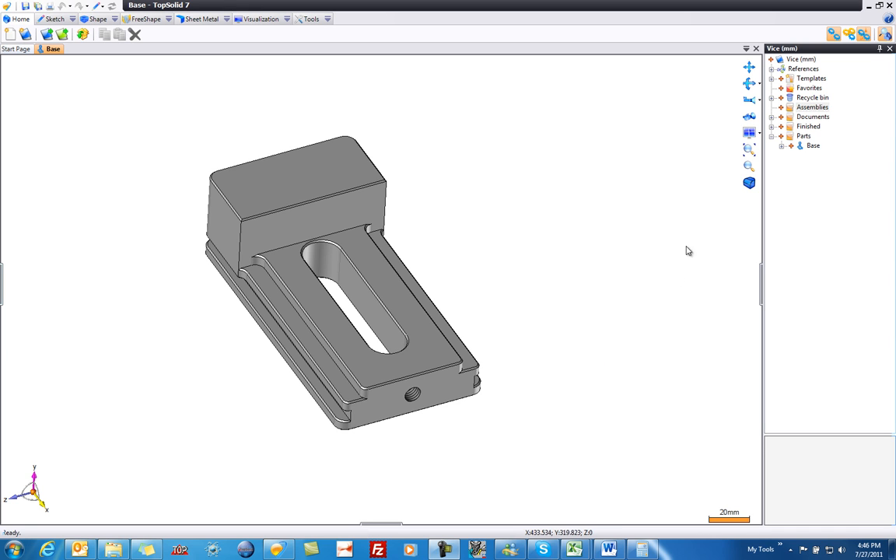
Bring up the new-document menu on the Assemblies folder of the Vice project.
{"action": "left_click", "coordinate": [813, 107]}
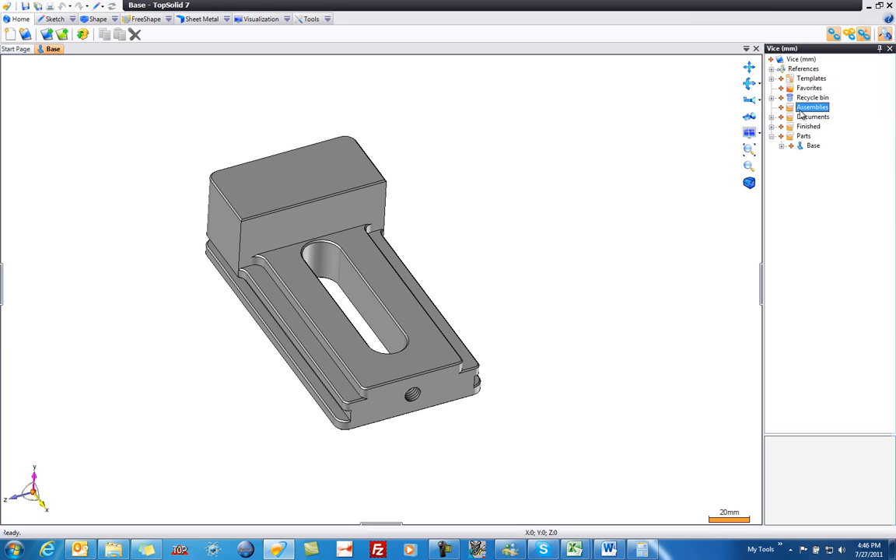
{"action": "right_click", "coordinate": [813, 107]}
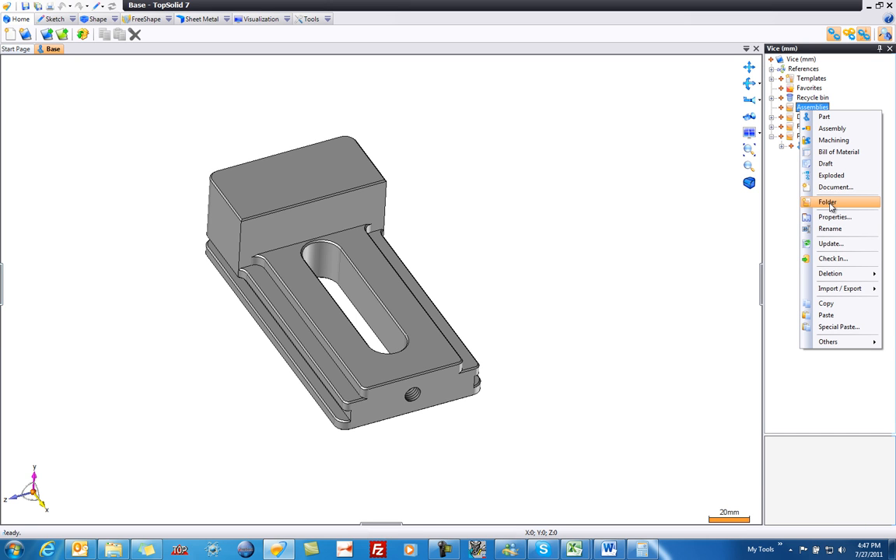
{"action": "left_click", "coordinate": [828, 202]}
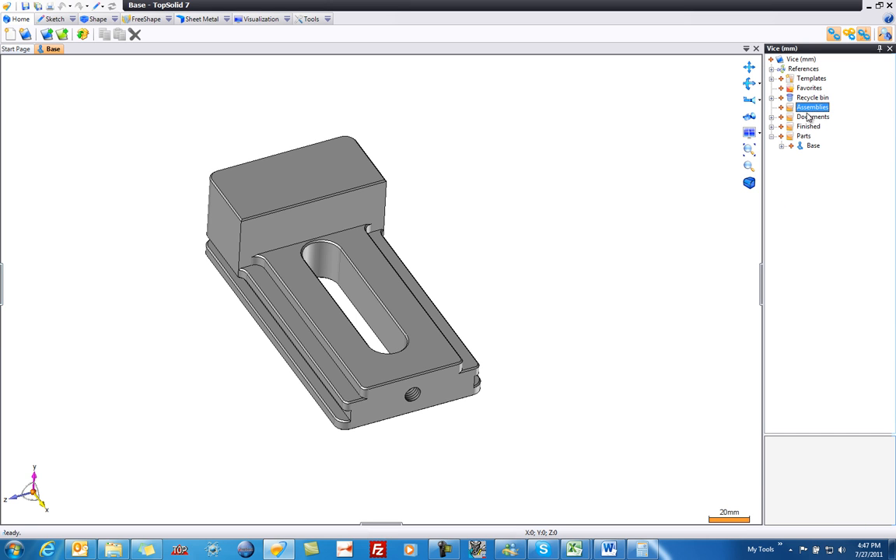
{"action": "right_click", "coordinate": [813, 107]}
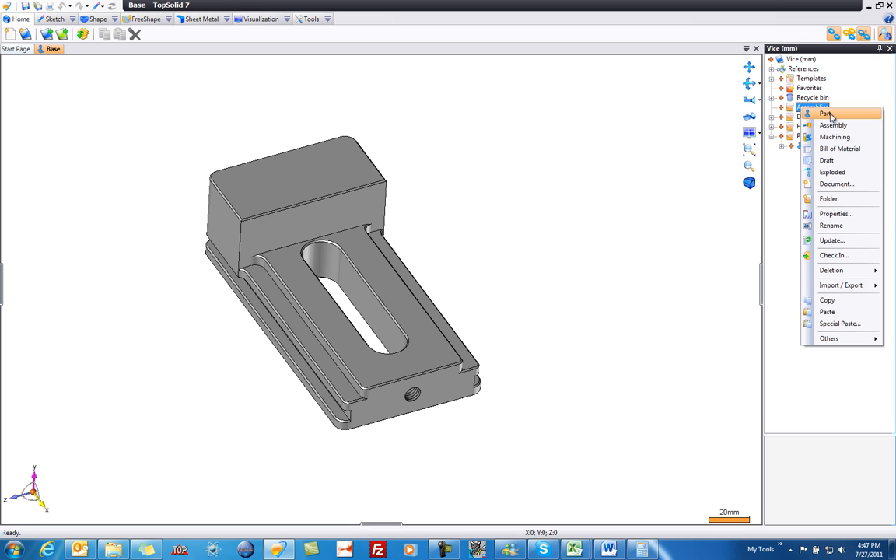
Create a new Assembly document and name it 'Vice'.
{"action": "left_click", "coordinate": [833, 126]}
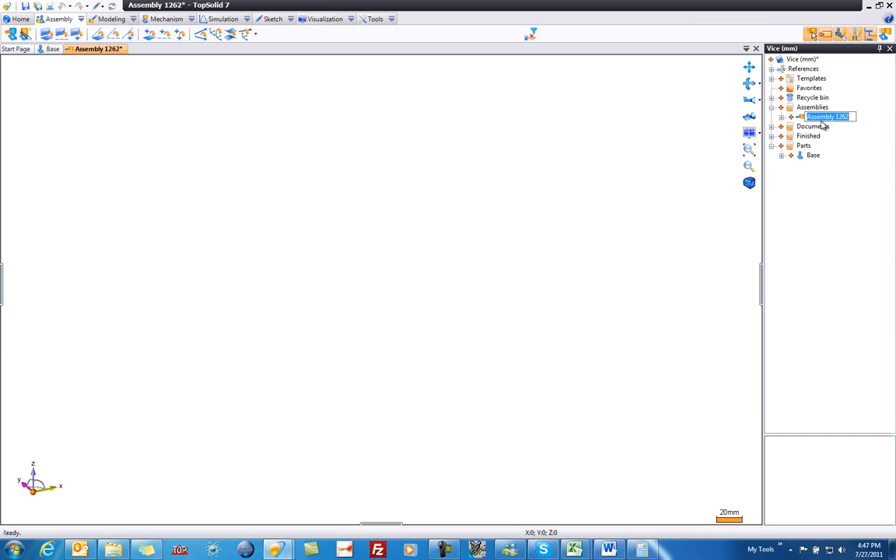
{"action": "mouse_move", "coordinate": [830, 130]}
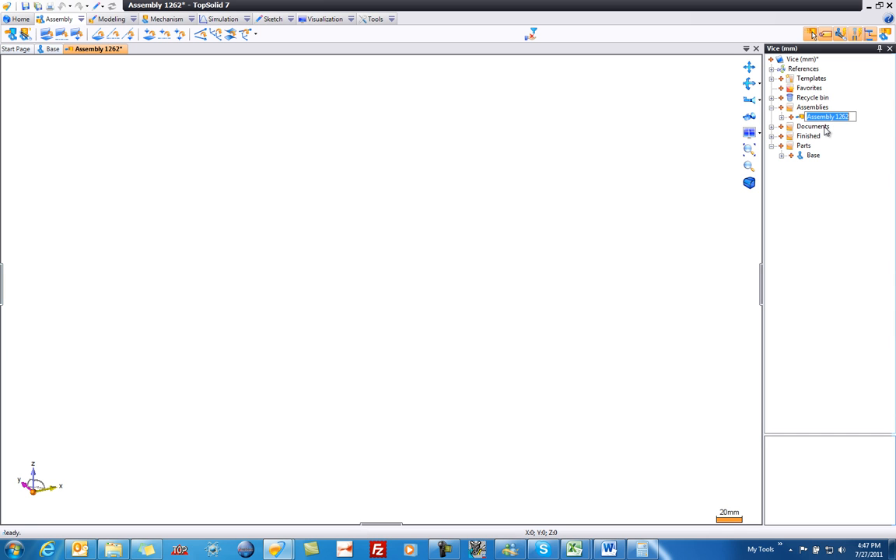
{"action": "type", "text": "Vice*"}
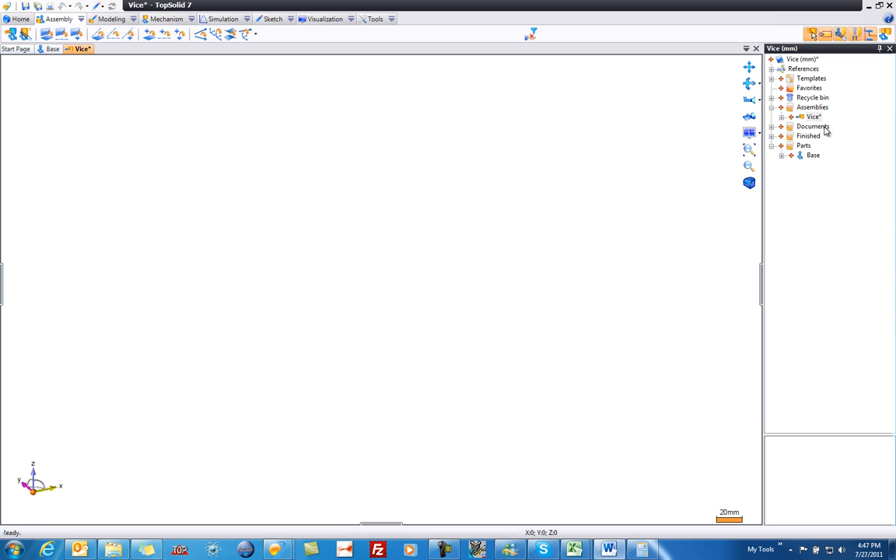
{"action": "mouse_move", "coordinate": [242, 129]}
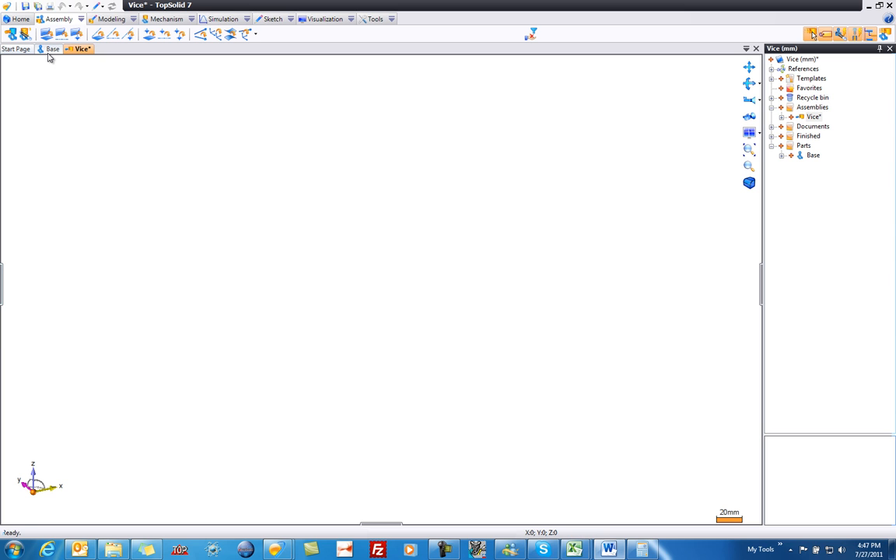
Check the Base part and Start Page, then return to the empty Vice assembly.
{"action": "left_click", "coordinate": [53, 49]}
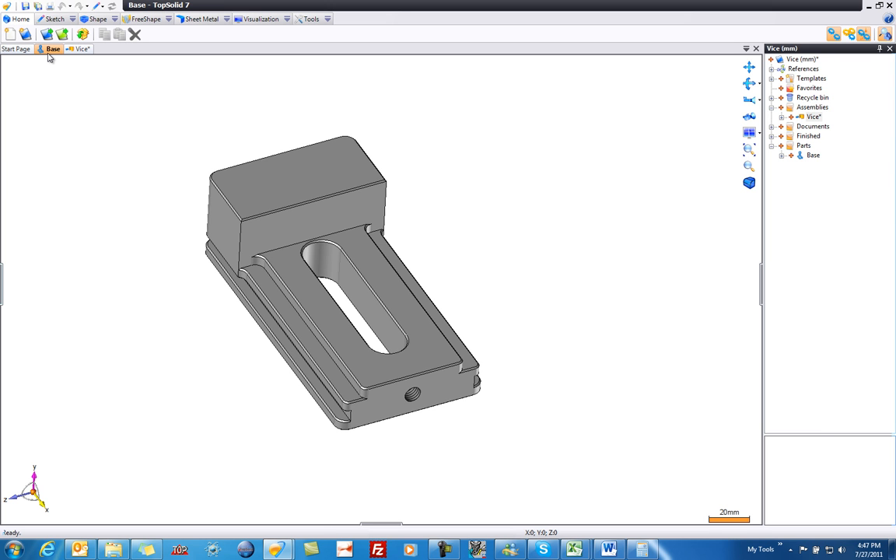
{"action": "left_click", "coordinate": [16, 51]}
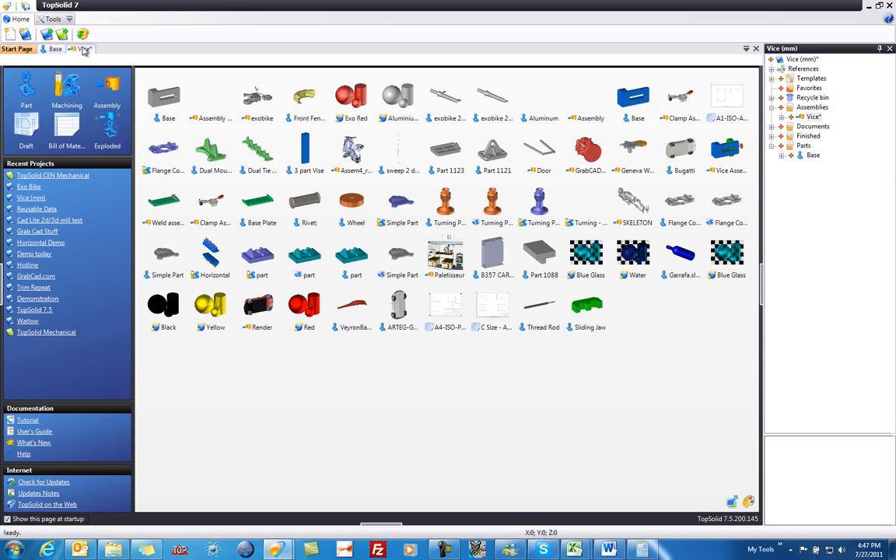
{"action": "left_click", "coordinate": [84, 49]}
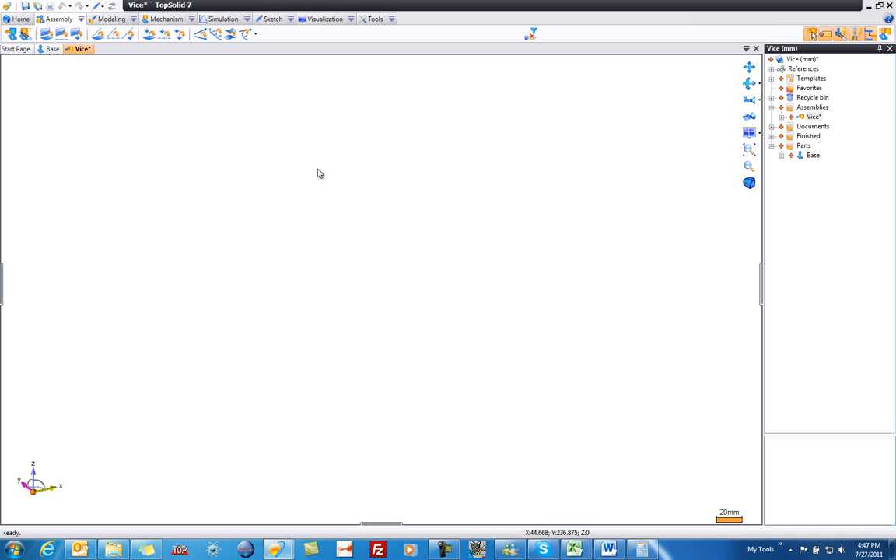
{"action": "mouse_move", "coordinate": [535, 201]}
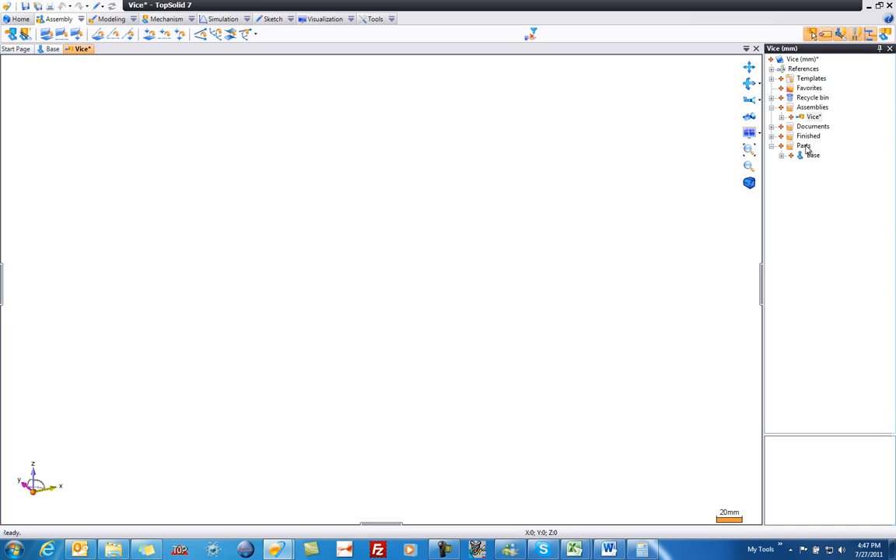
Insert the Base part into the Vice assembly and expand the Finished parts folder.
{"action": "left_click", "coordinate": [810, 155]}
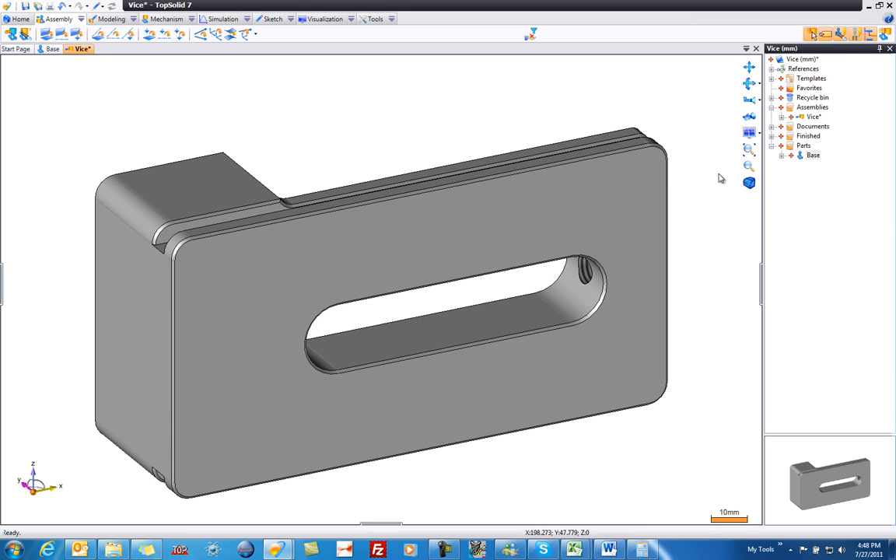
{"action": "mouse_move", "coordinate": [715, 175]}
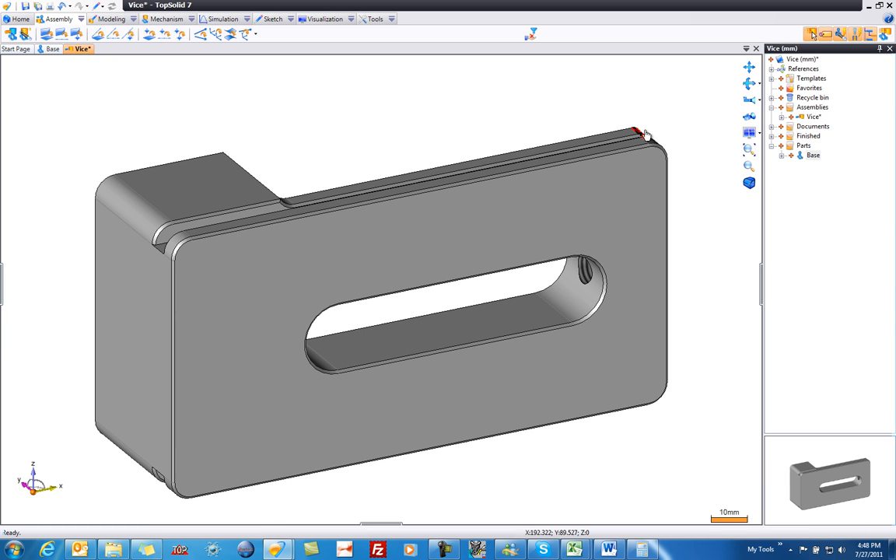
{"action": "mouse_move", "coordinate": [774, 146]}
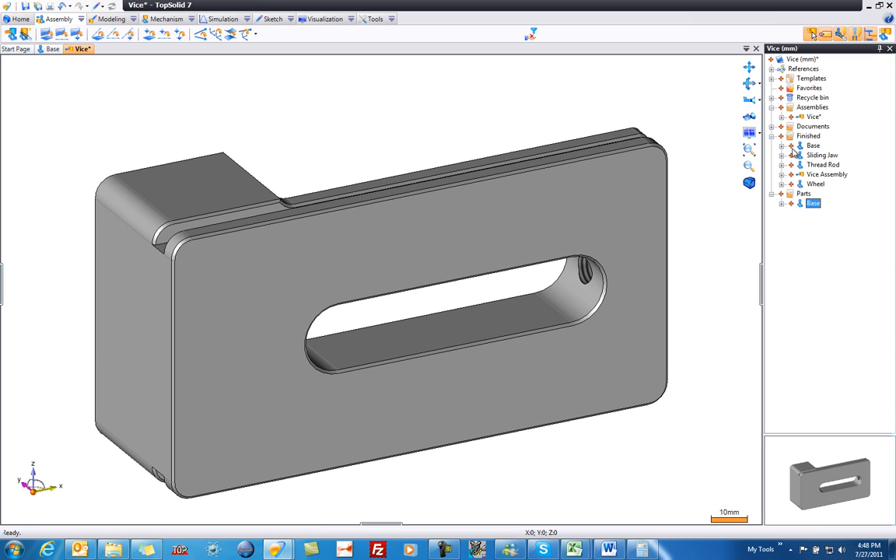
{"action": "mouse_move", "coordinate": [817, 185]}
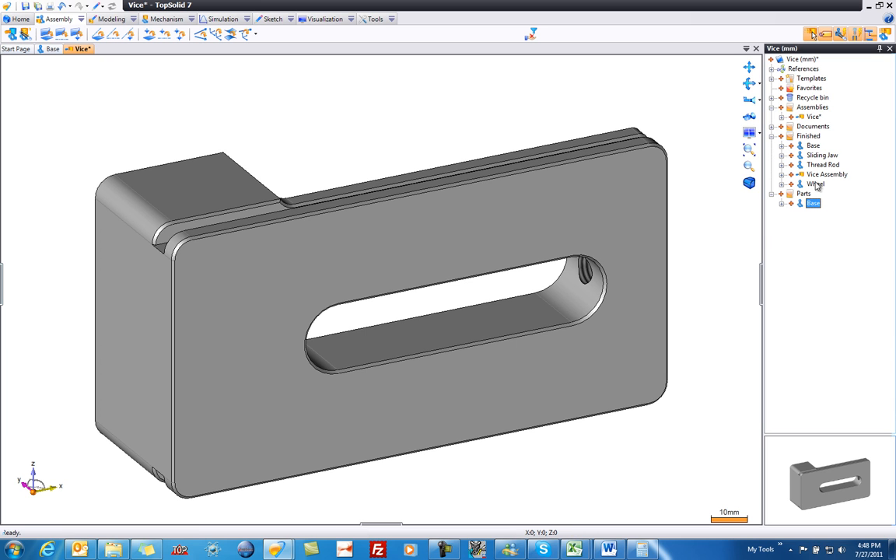
{"action": "left_click", "coordinate": [814, 146]}
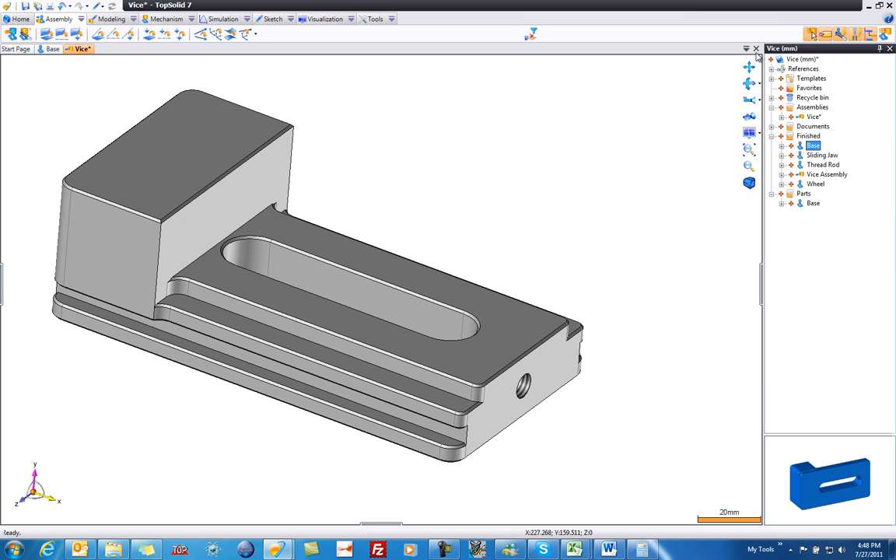
{"action": "mouse_move", "coordinate": [877, 35]}
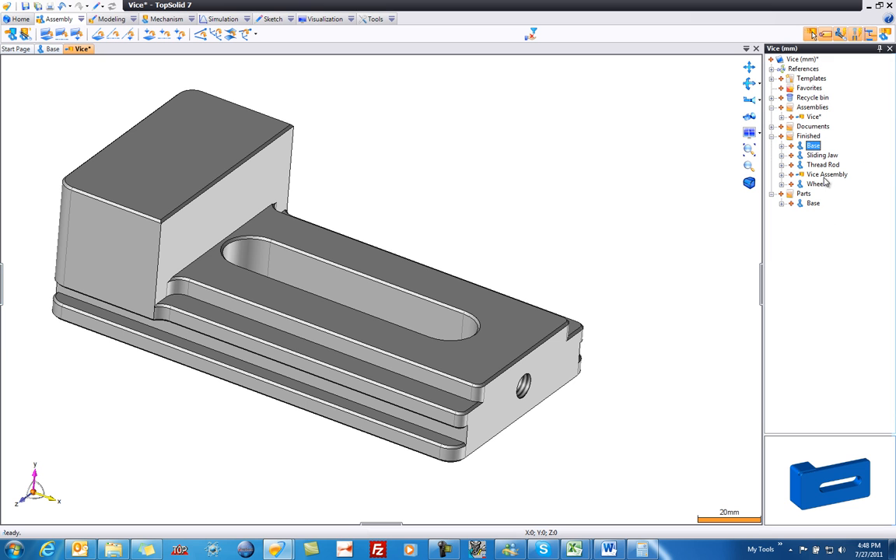
Insert the Thread Rod and constrain its axis onto the base's threaded hole.
{"action": "left_click", "coordinate": [823, 164]}
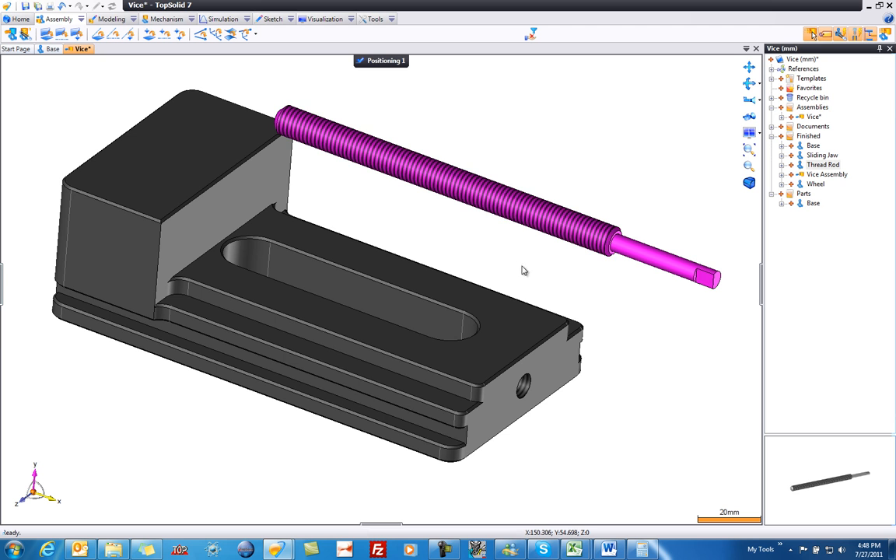
{"action": "mouse_move", "coordinate": [535, 268]}
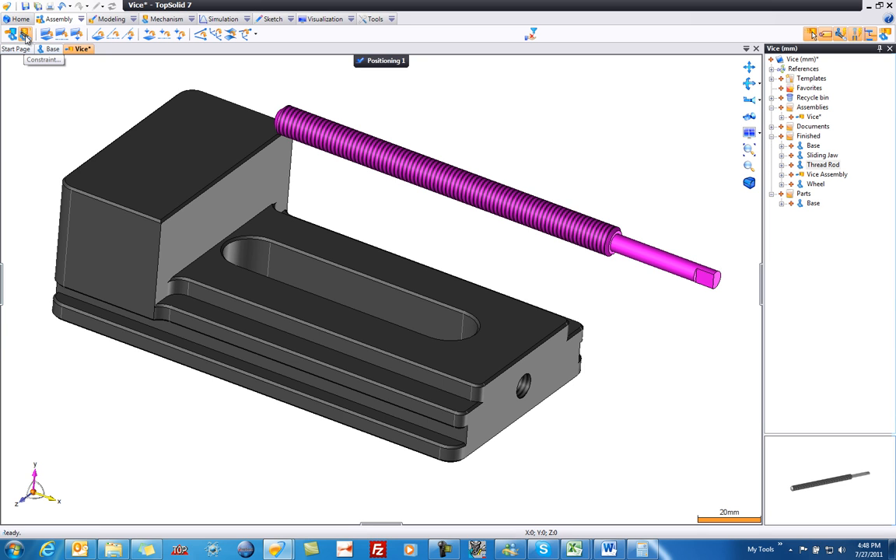
{"action": "left_click", "coordinate": [25, 35]}
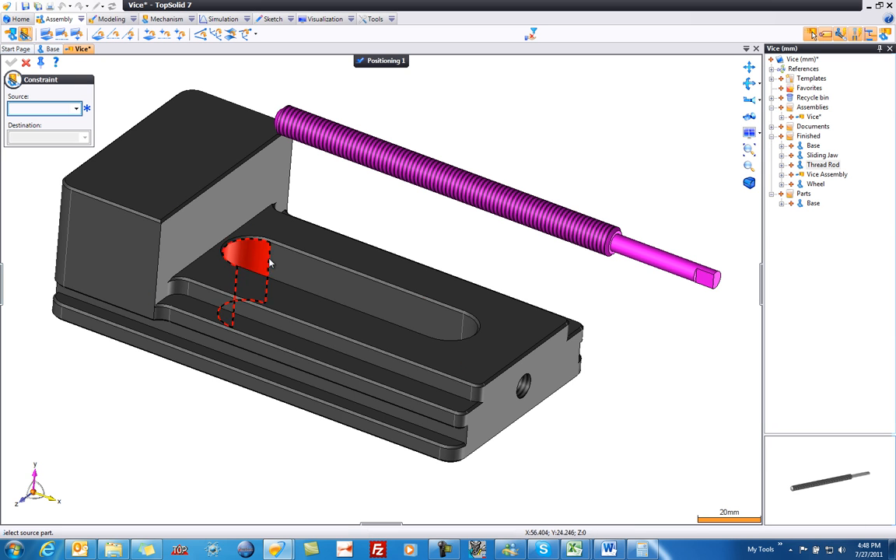
{"action": "left_click", "coordinate": [650, 260]}
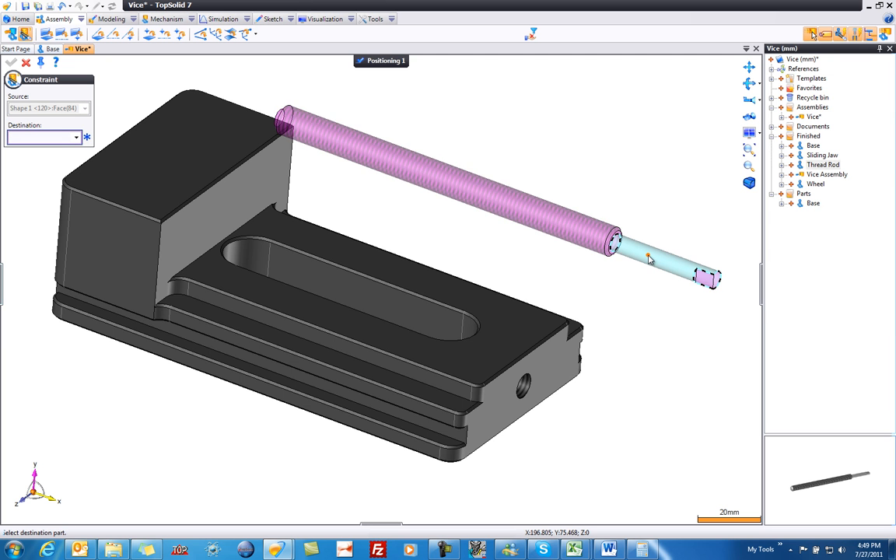
{"action": "scroll", "scroll_direction": "down", "scroll_amount": 3}
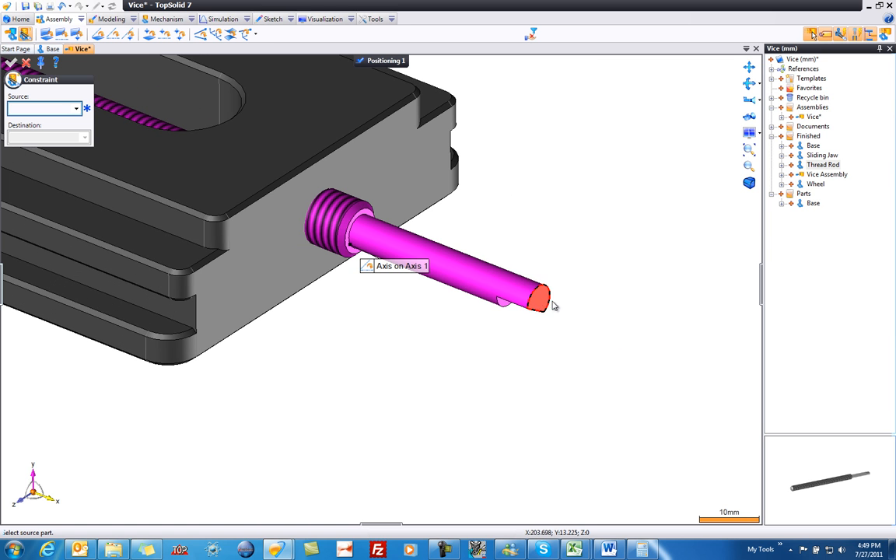
Add a Plane on Plane constraint with offset 25 between the rod's flat face and the base.
{"action": "left_click", "coordinate": [537, 301]}
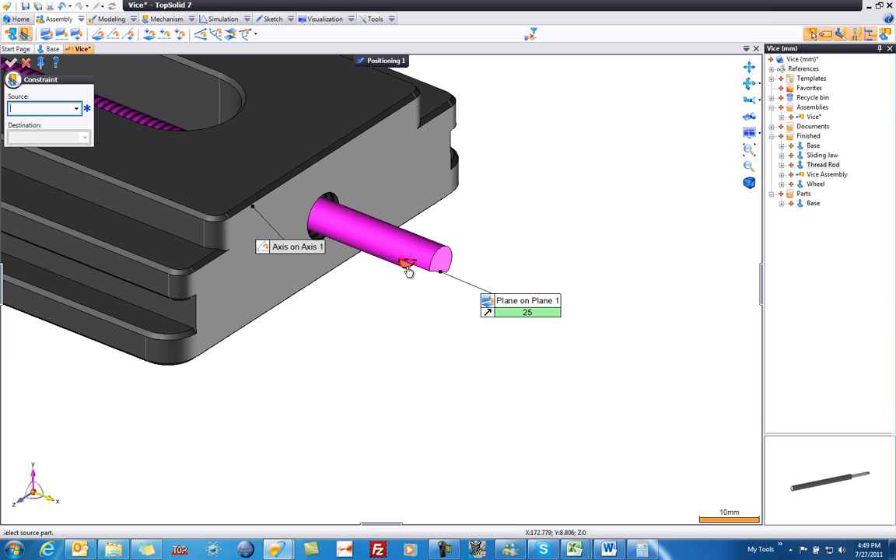
{"action": "mouse_move", "coordinate": [444, 298]}
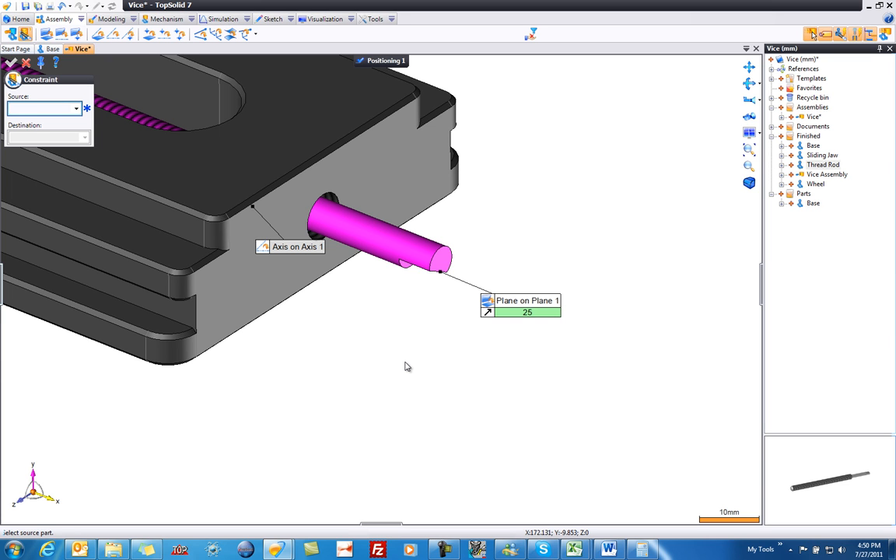
{"action": "mouse_move", "coordinate": [608, 237]}
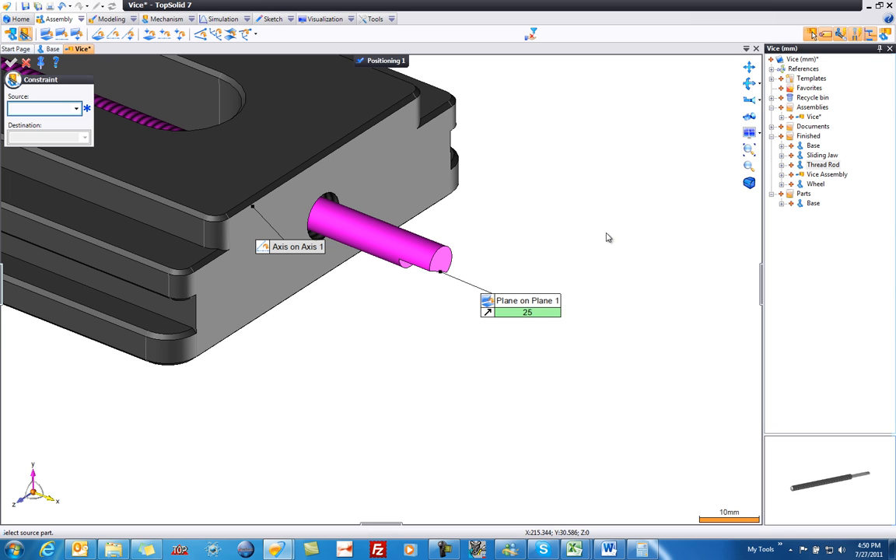
{"action": "mouse_move", "coordinate": [815, 184]}
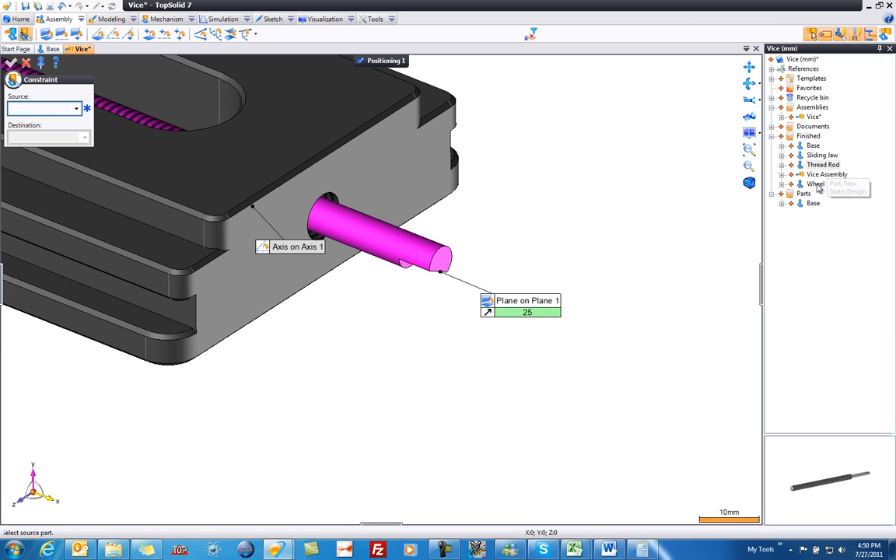
Insert the Wheel and constrain its bore axis onto the thread rod.
{"action": "left_click", "coordinate": [816, 183]}
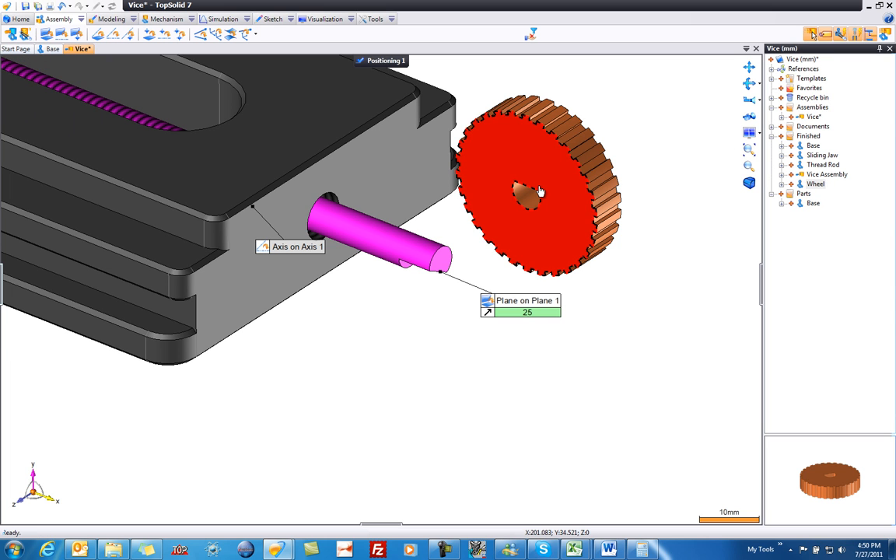
{"action": "left_click", "coordinate": [27, 36]}
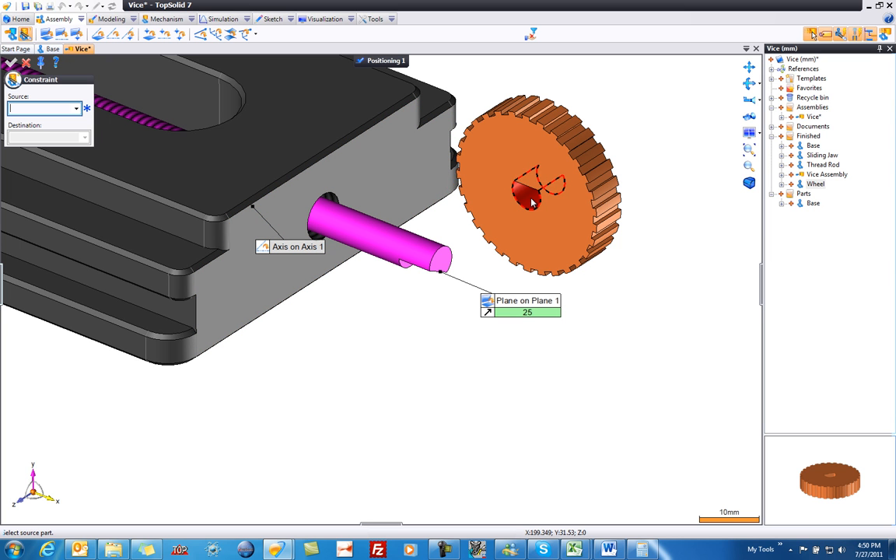
{"action": "left_click", "coordinate": [533, 202]}
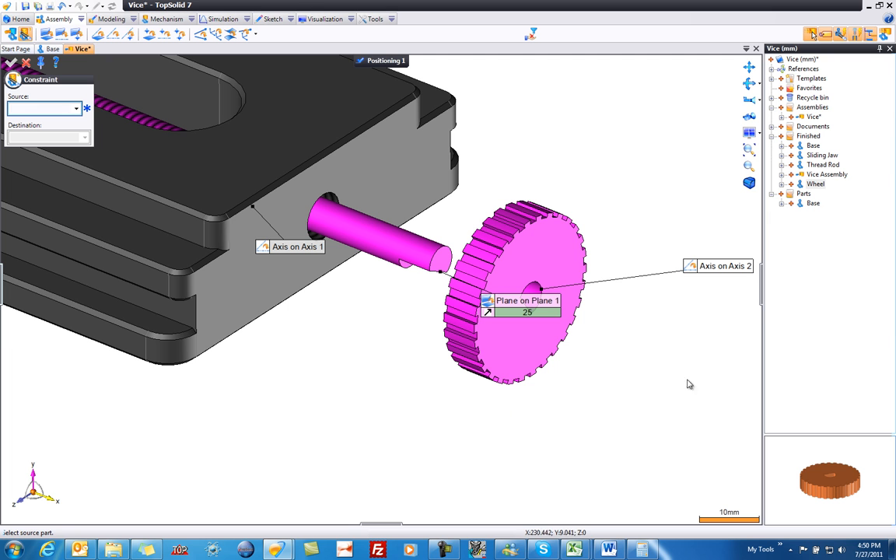
{"action": "mouse_move", "coordinate": [522, 302]}
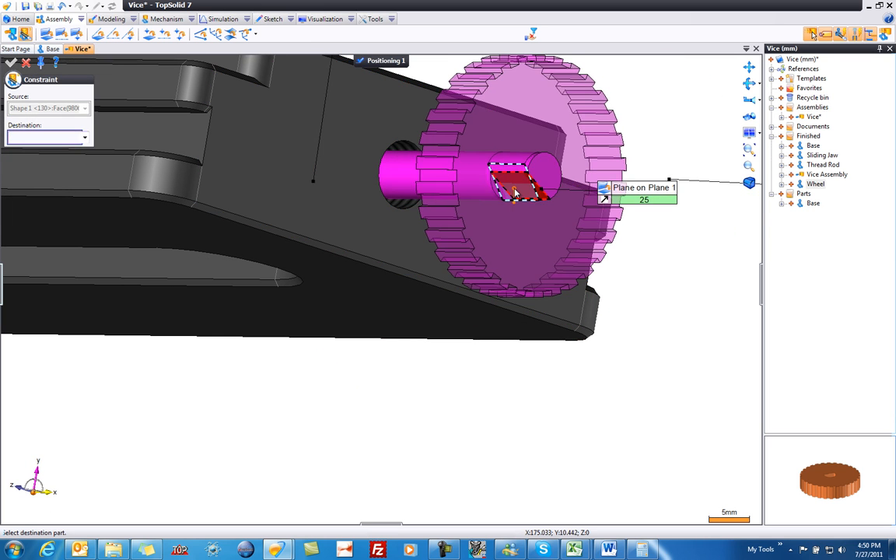
Match the wheel's flat face to the rod's flat and validate the positioning.
{"action": "left_click", "coordinate": [515, 190]}
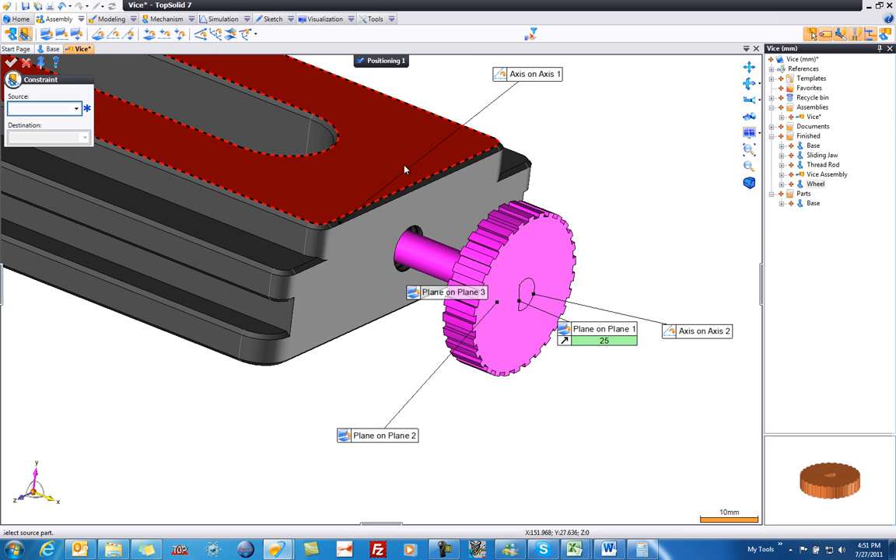
{"action": "left_click", "coordinate": [10, 63]}
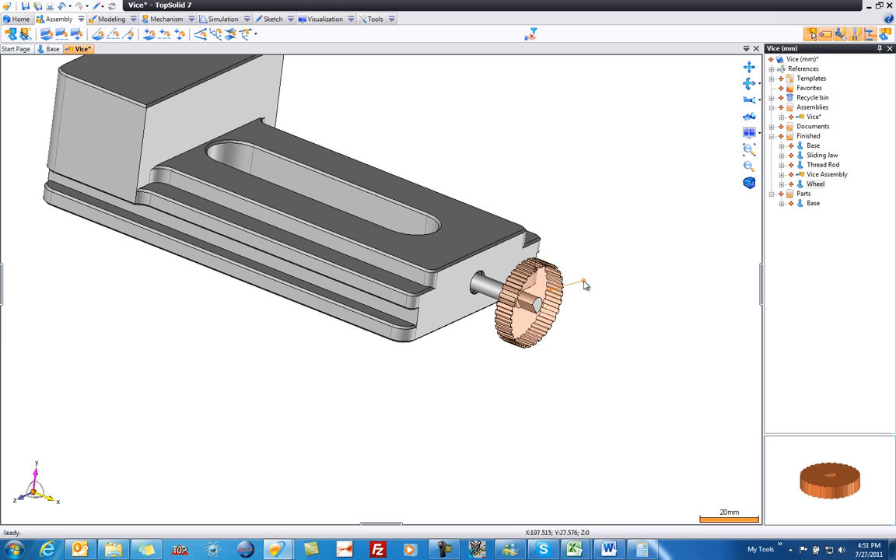
{"action": "mouse_move", "coordinate": [567, 318]}
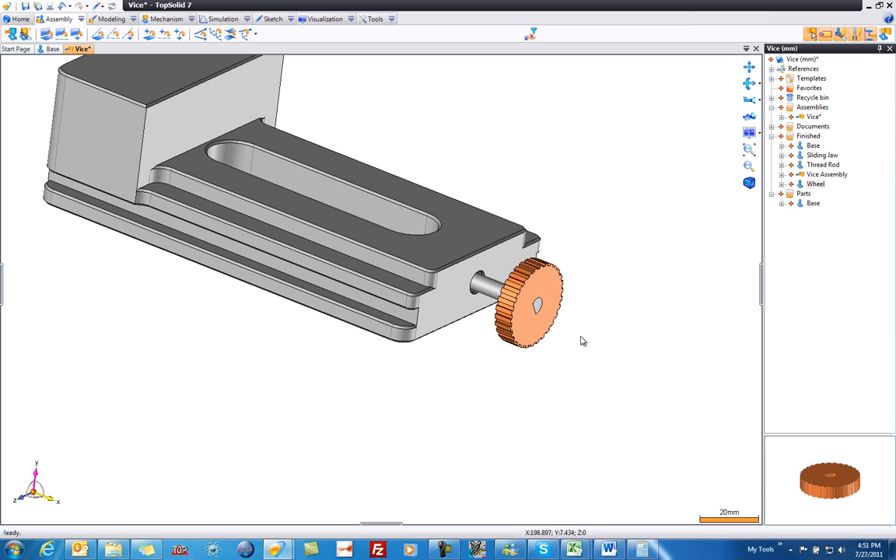
{"action": "mouse_move", "coordinate": [605, 156]}
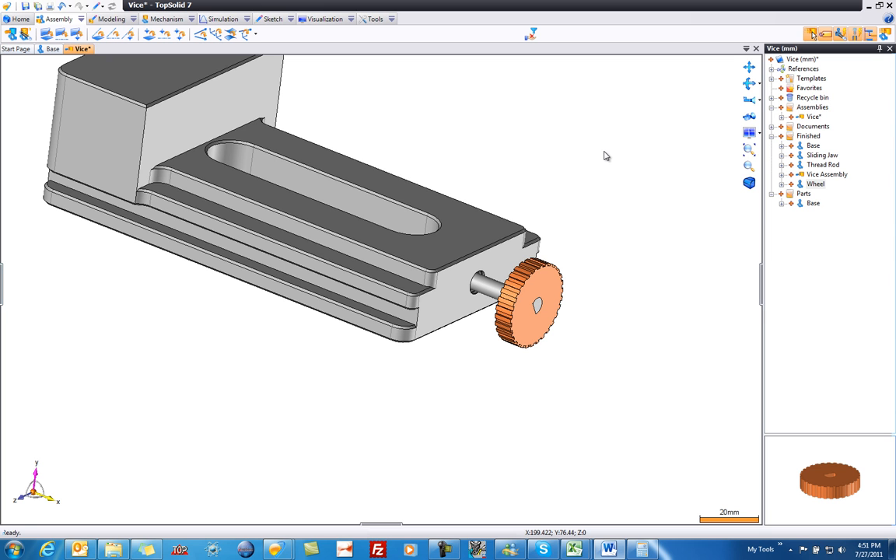
Insert the Sliding Jaw onto the base rails to complete the vice.
{"action": "left_click", "coordinate": [821, 155]}
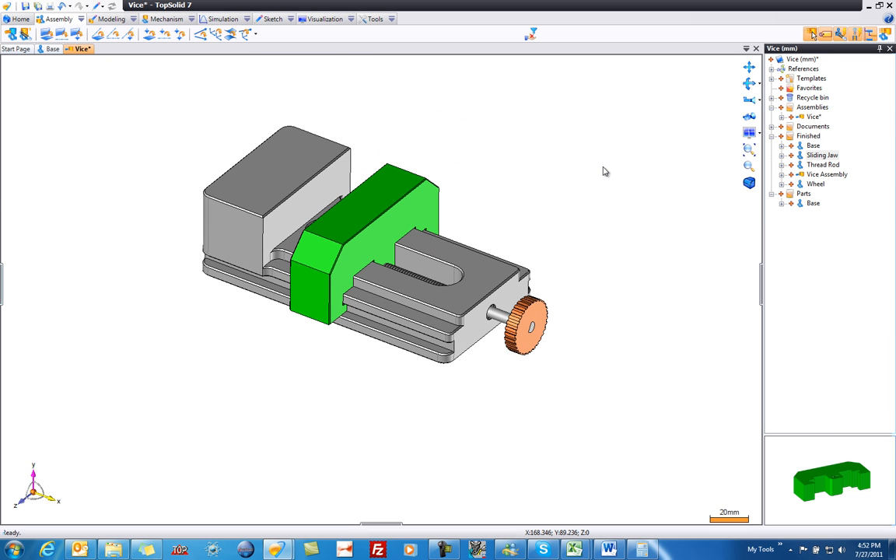
{"action": "mouse_move", "coordinate": [608, 168]}
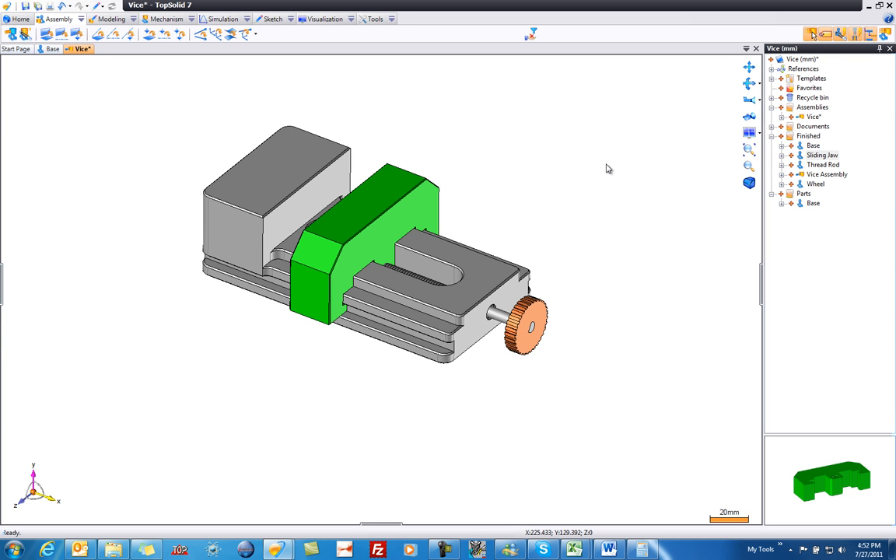